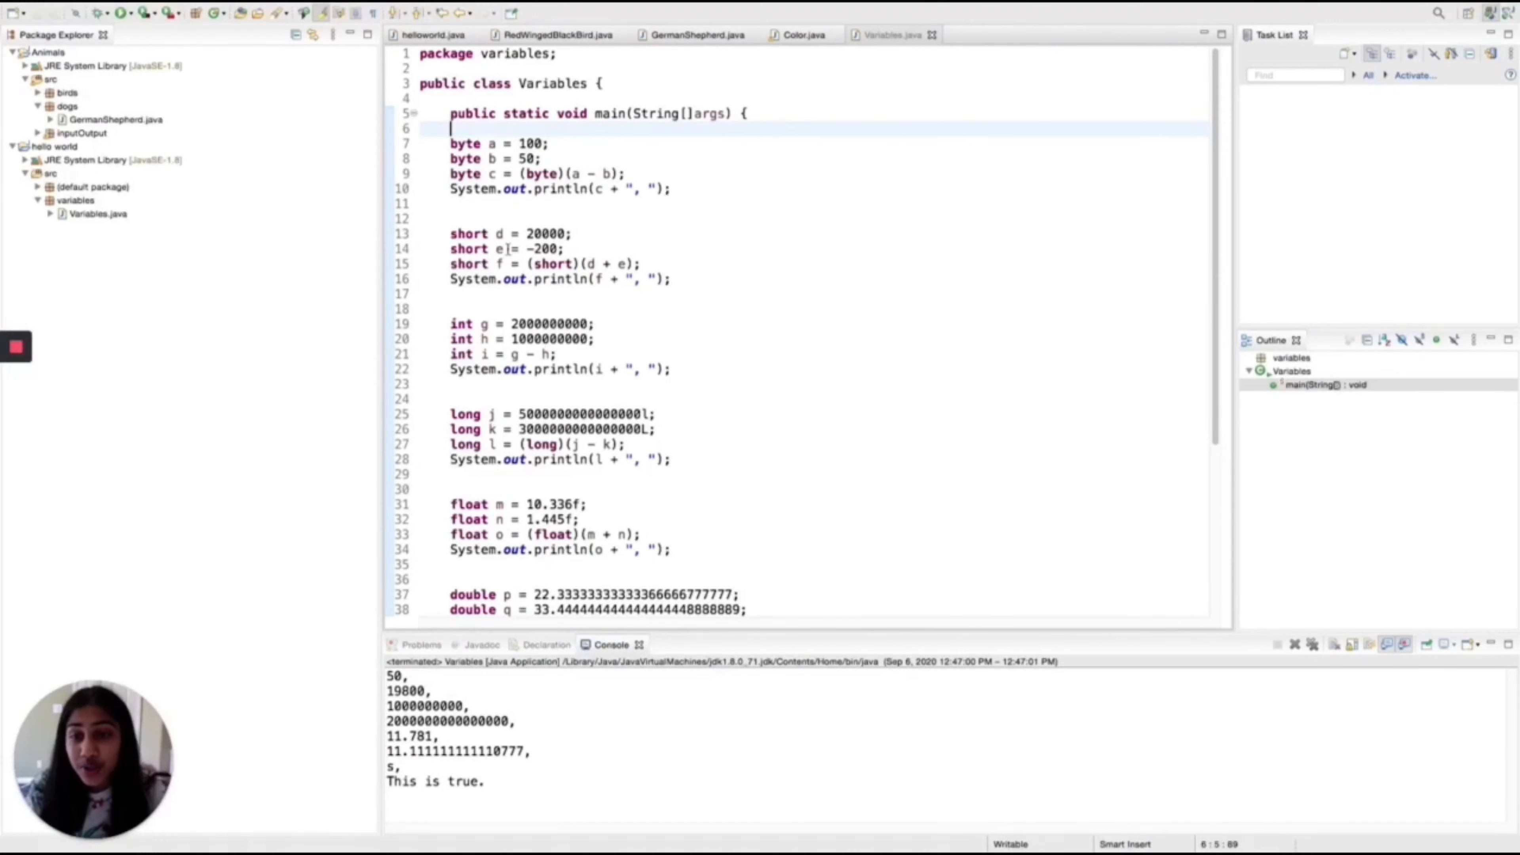
scroll("down", 3)
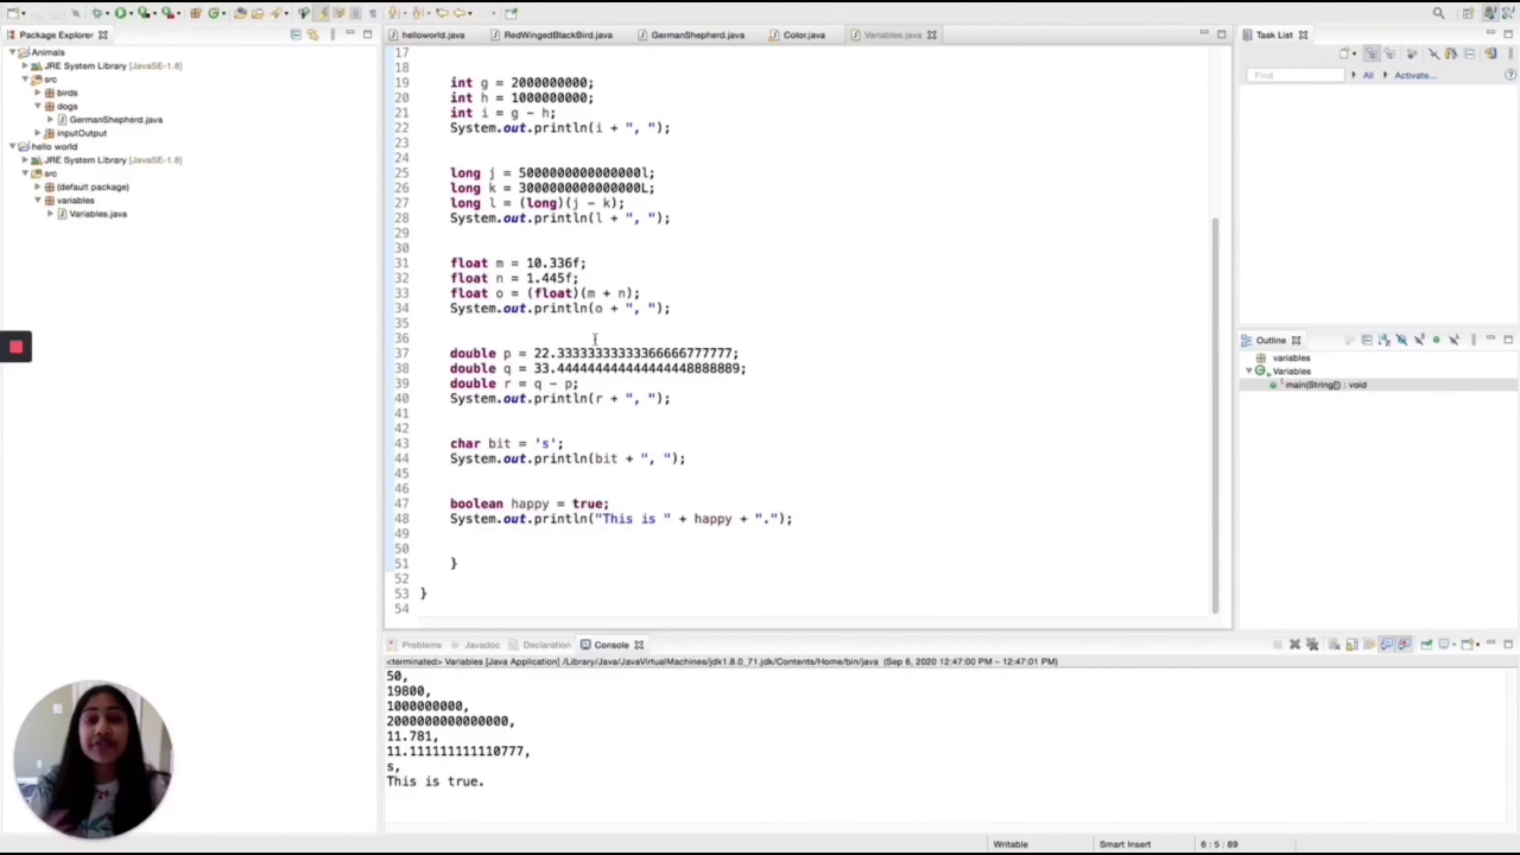
scroll("up", 3)
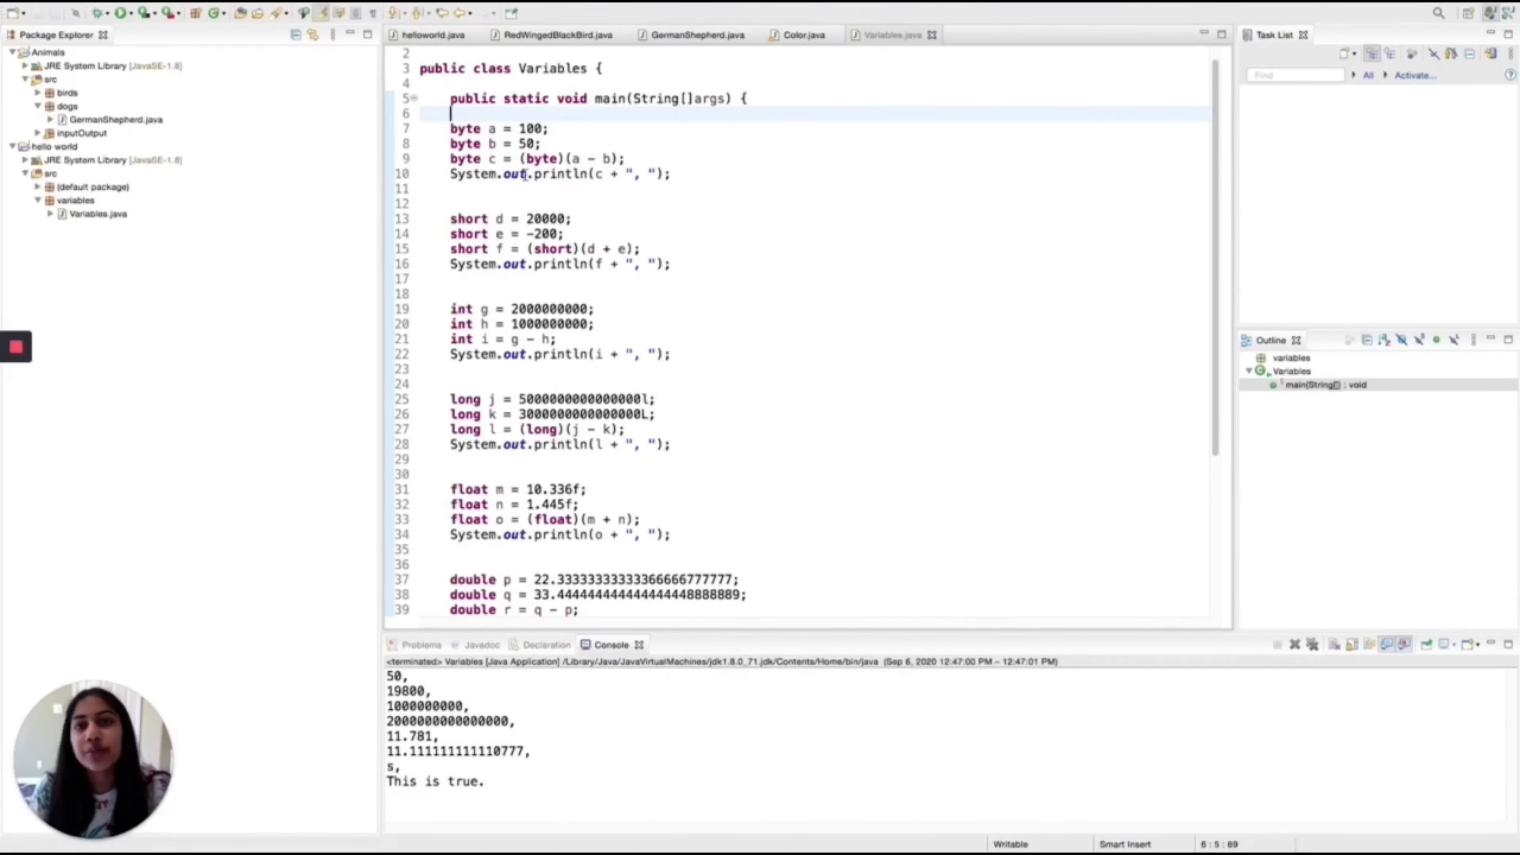
mouse_move(849, 204)
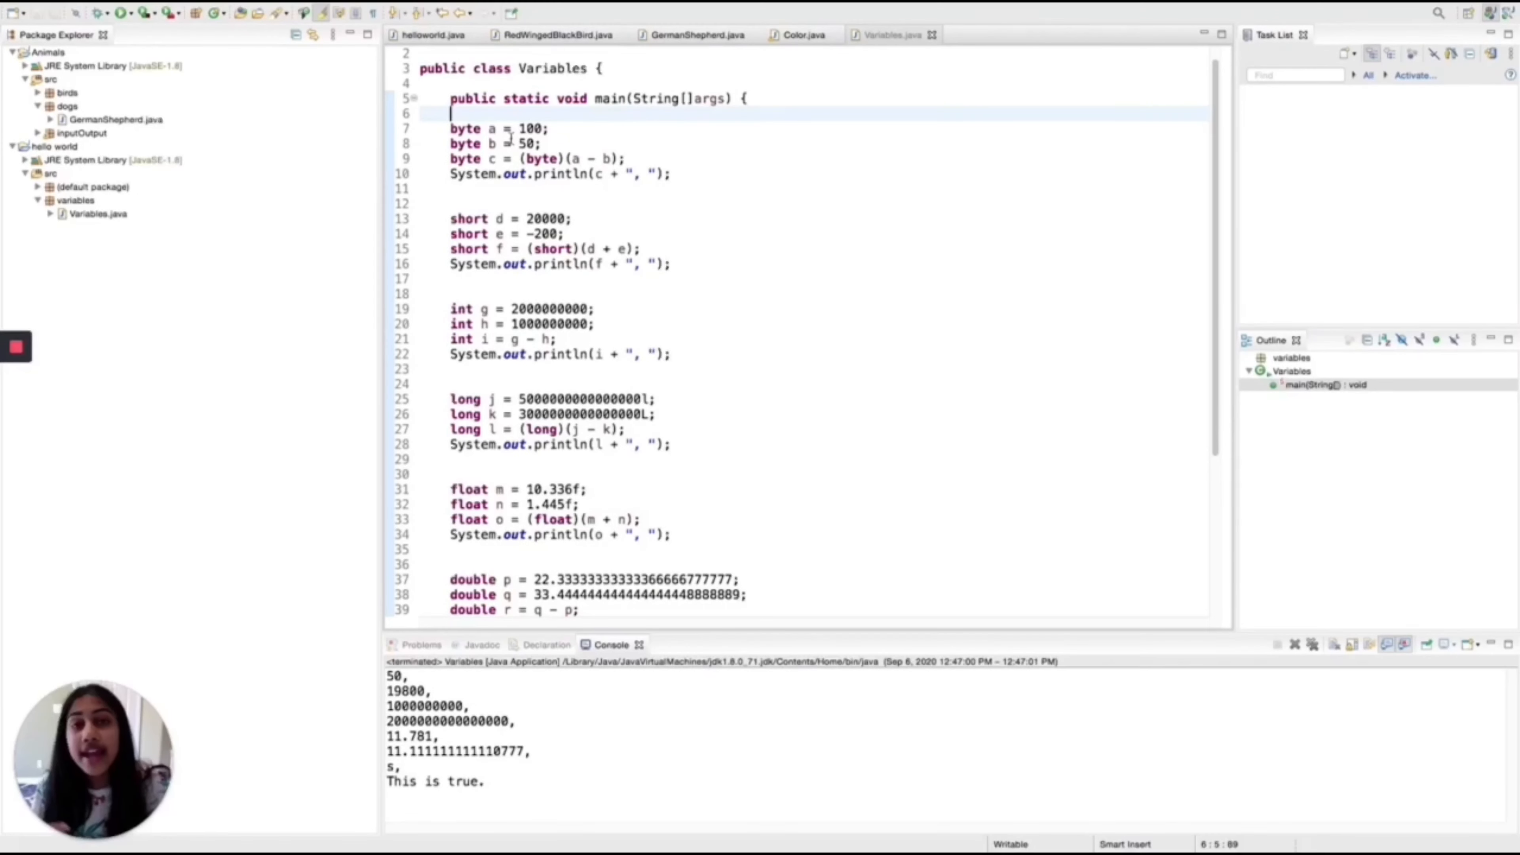
mouse_move(623, 208)
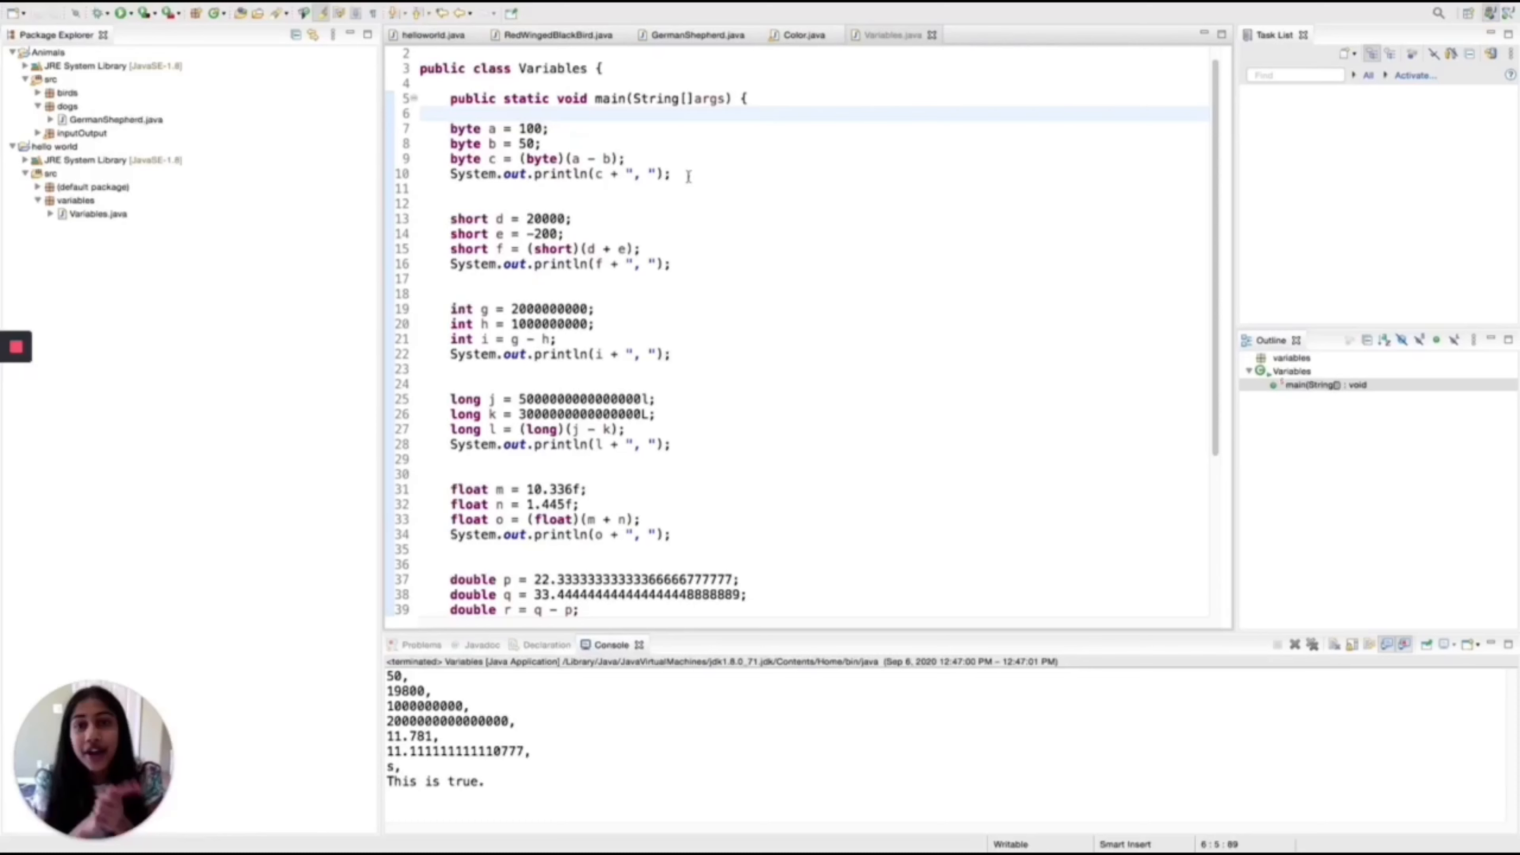
scroll("down", 3)
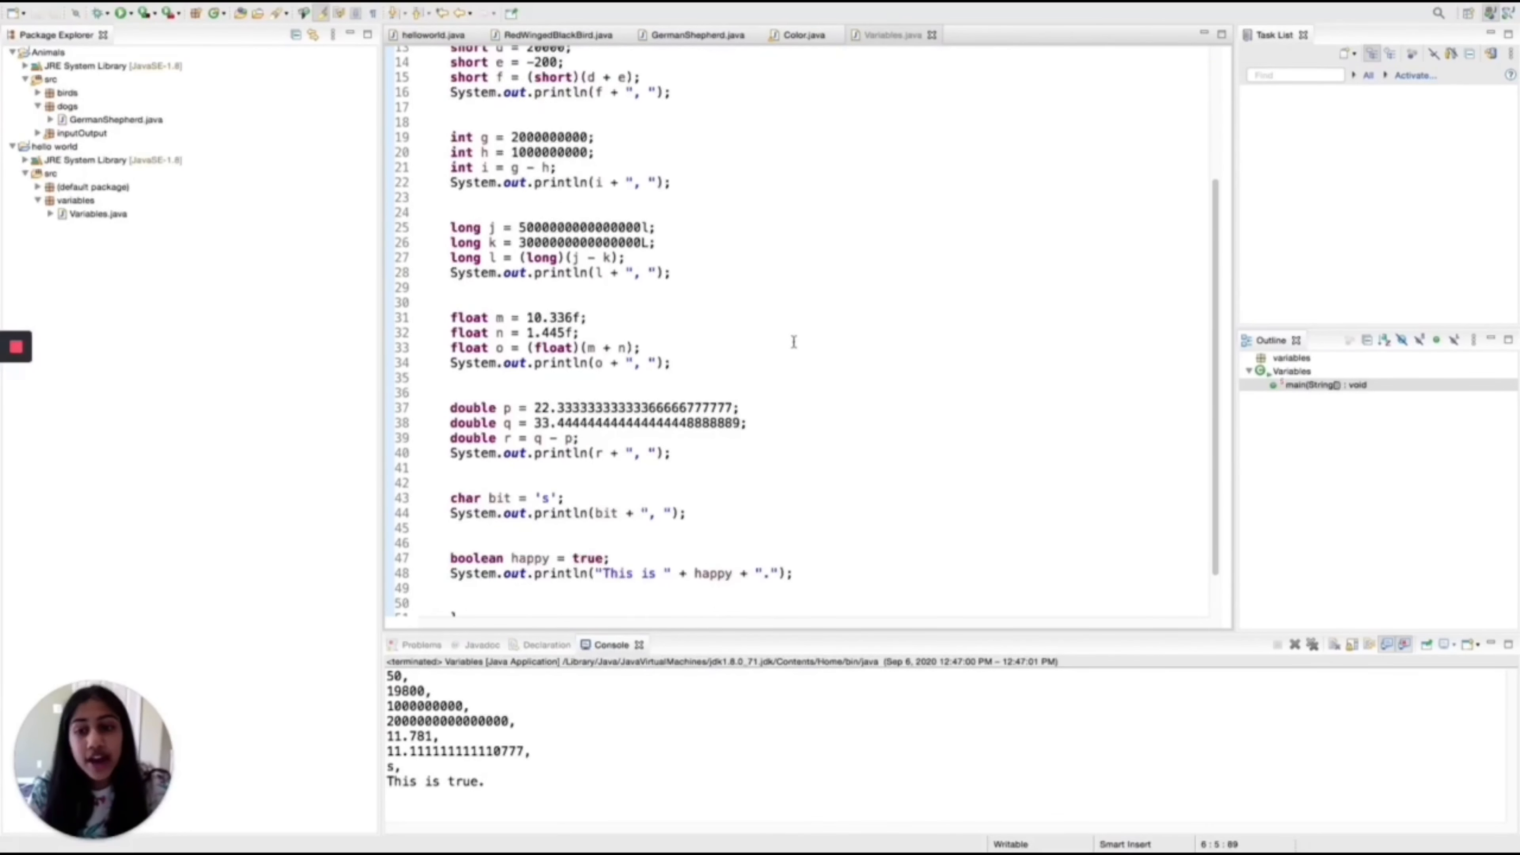
mouse_move(412, 312)
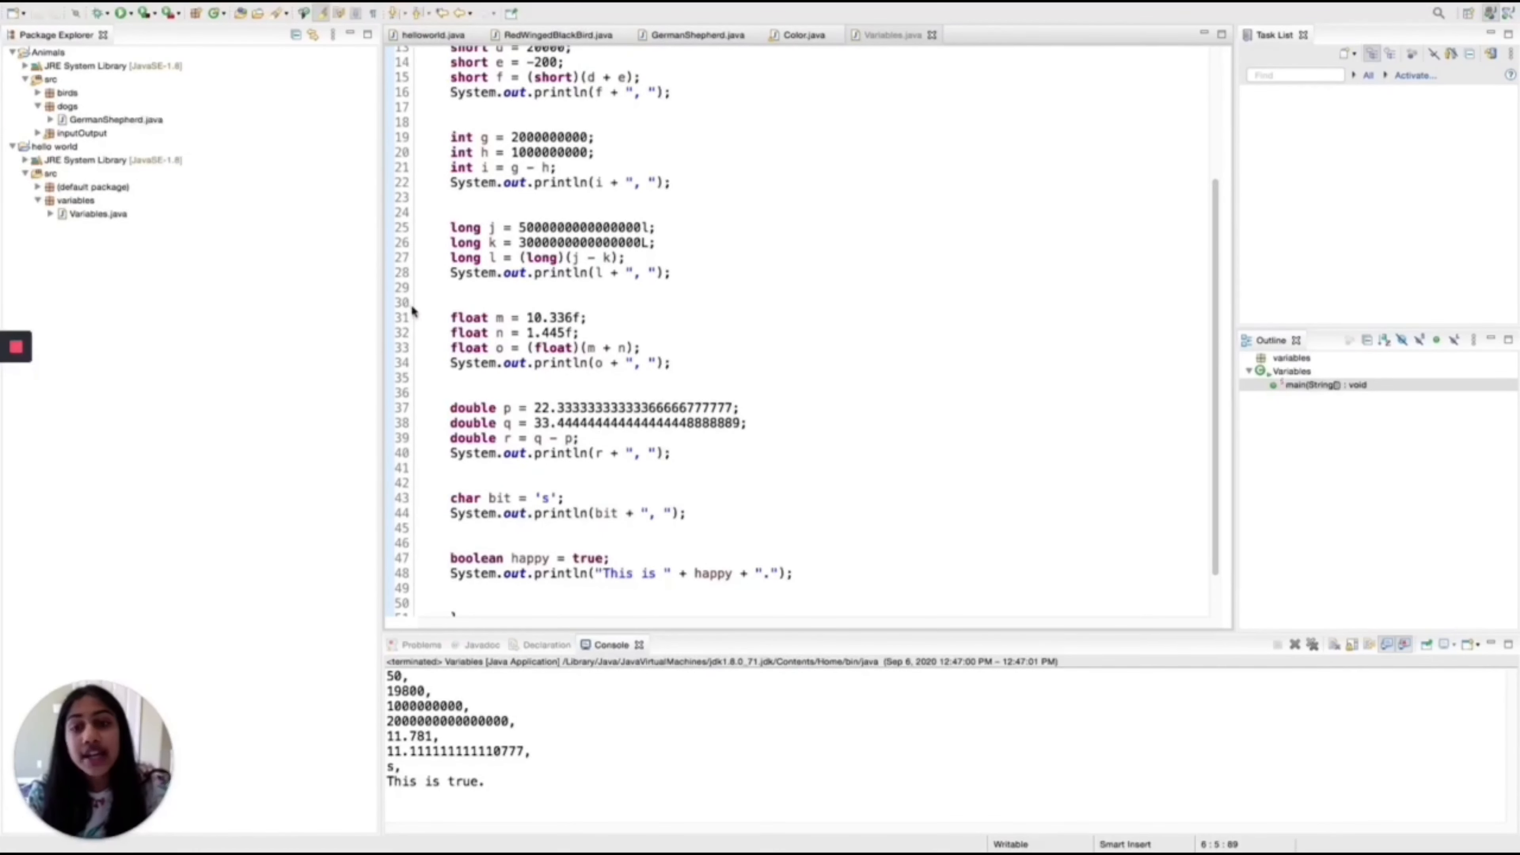
mouse_move(831, 433)
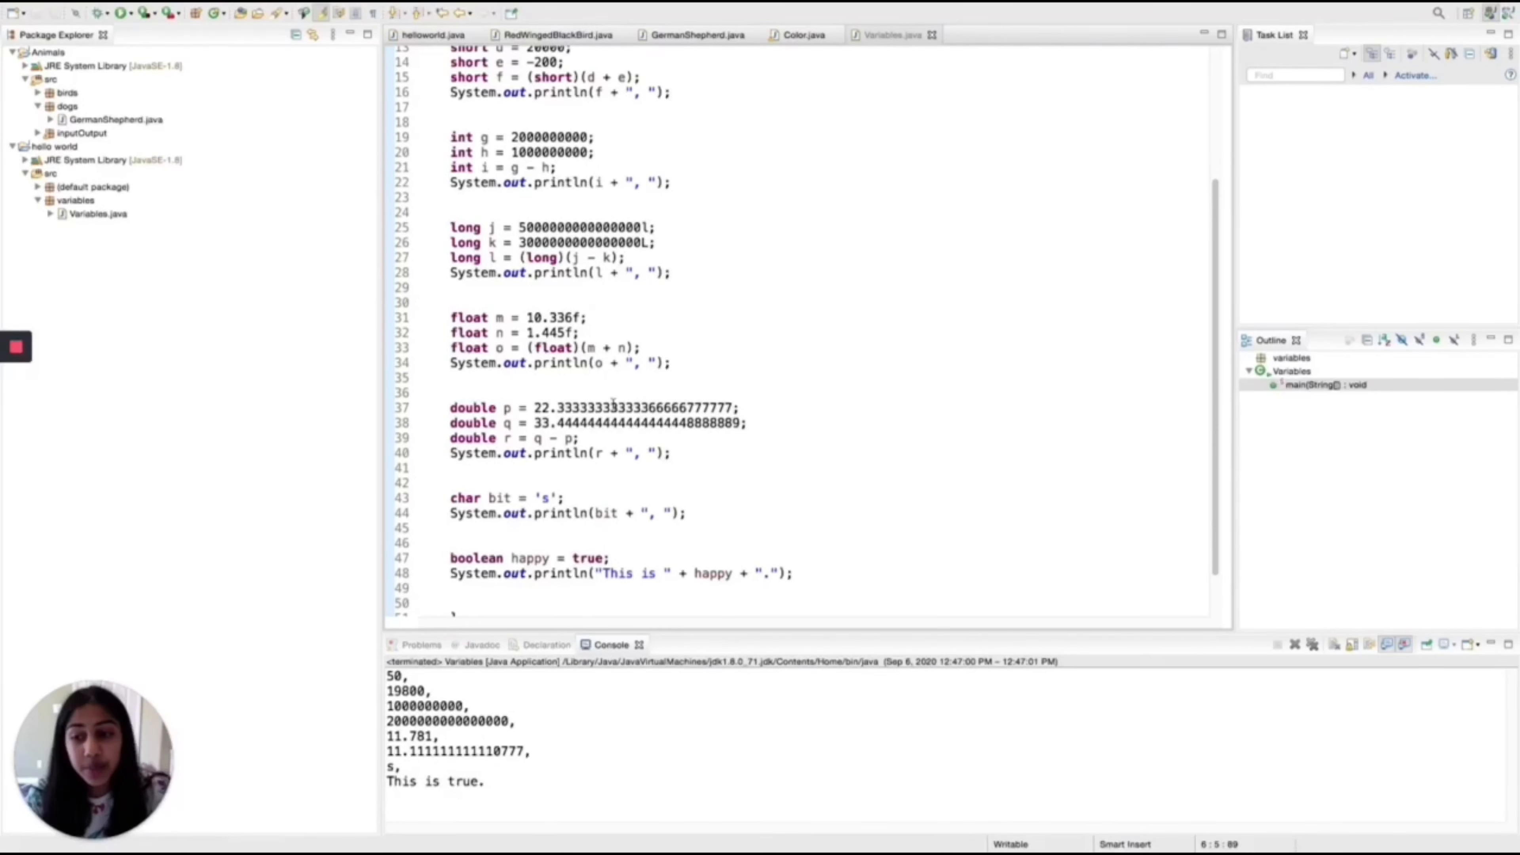
scroll("up", 3)
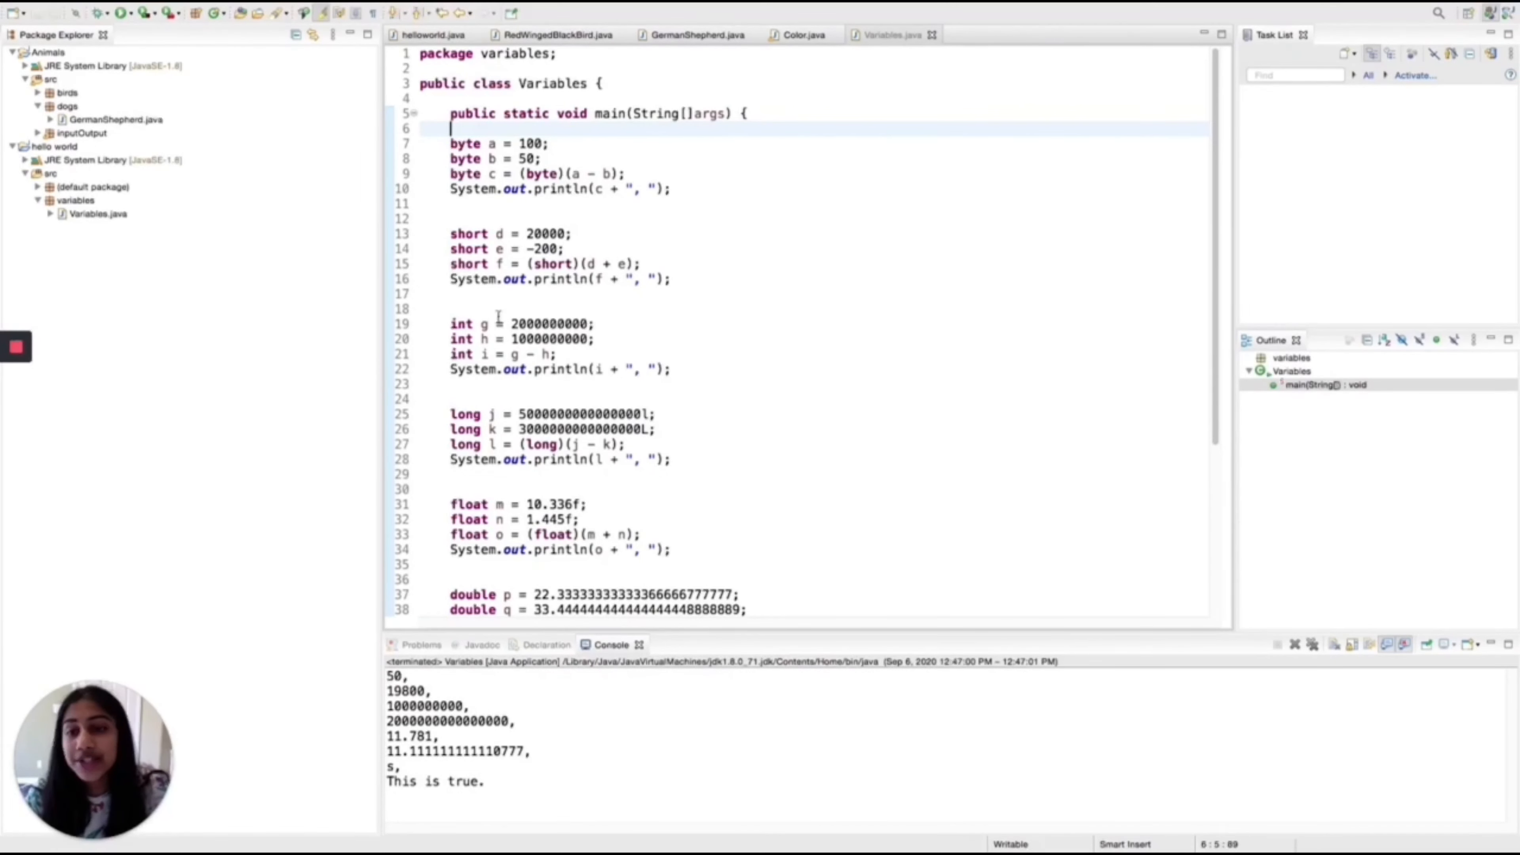
scroll("down", 3)
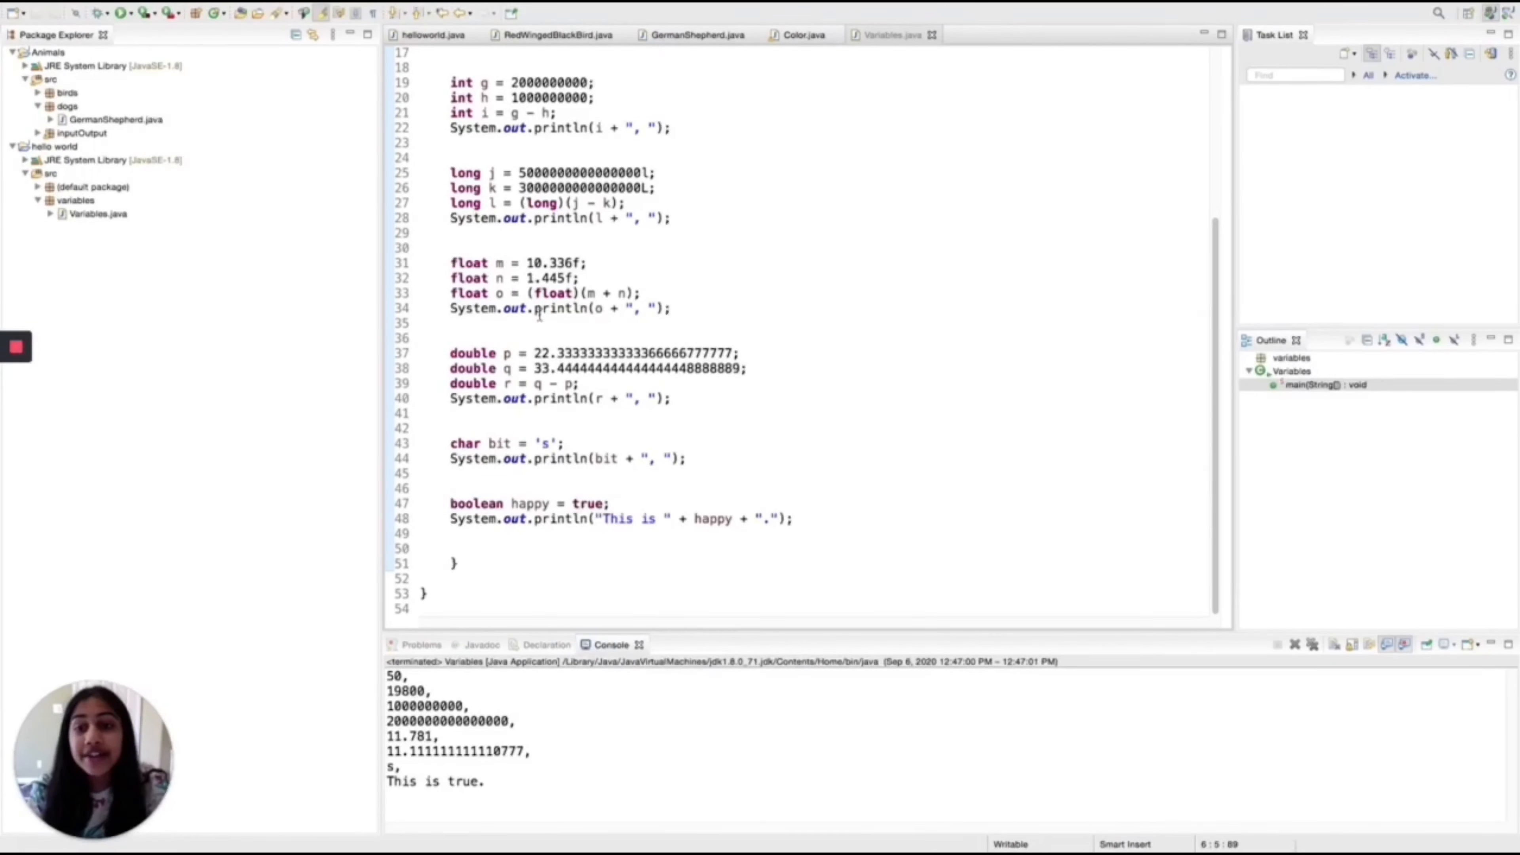
mouse_move(764, 311)
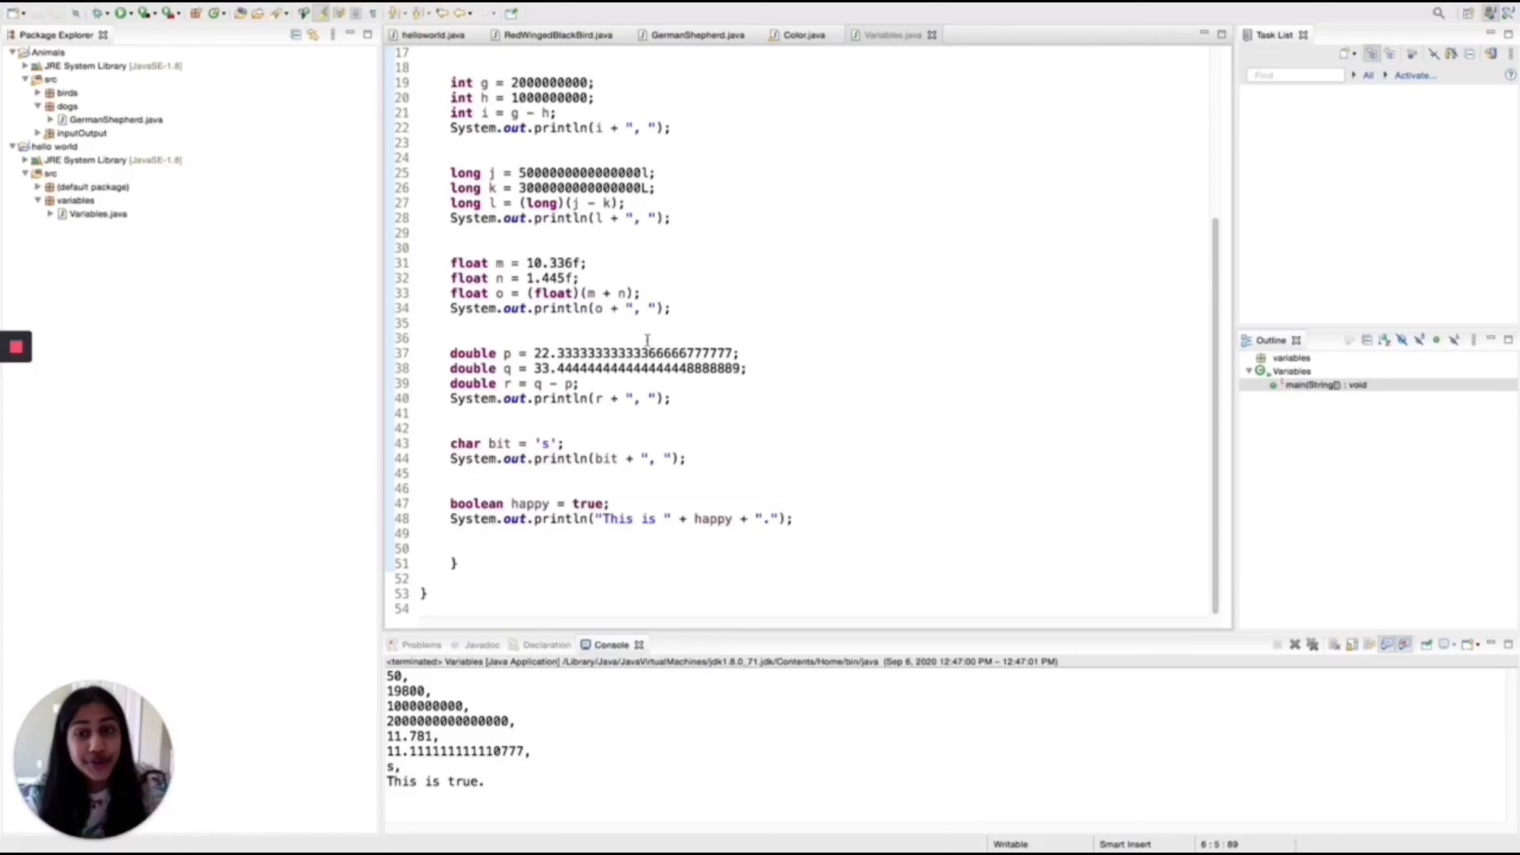
scroll("up", 3)
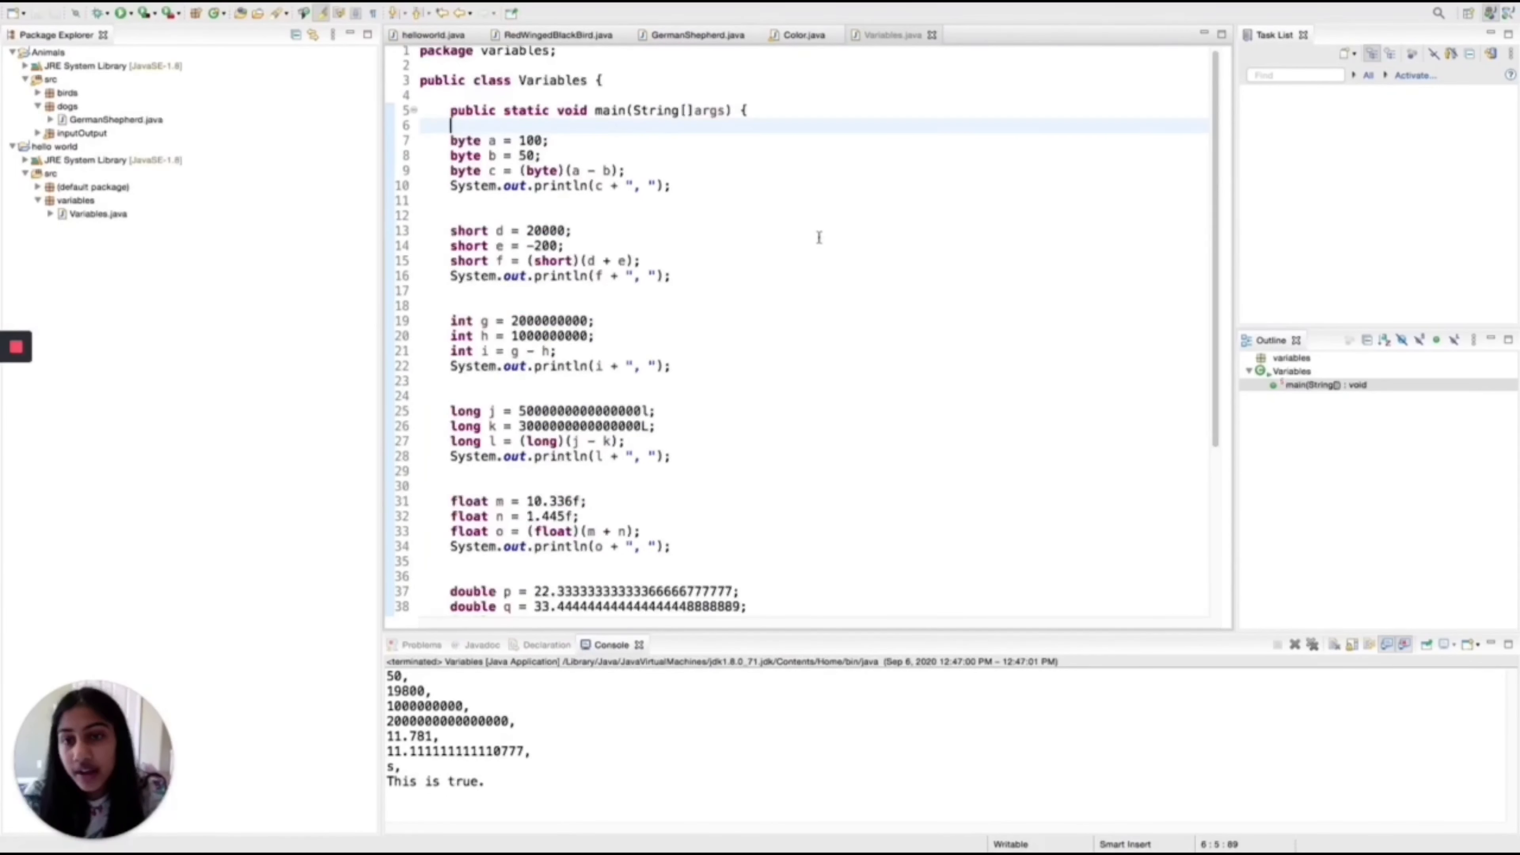
scroll("down", 3)
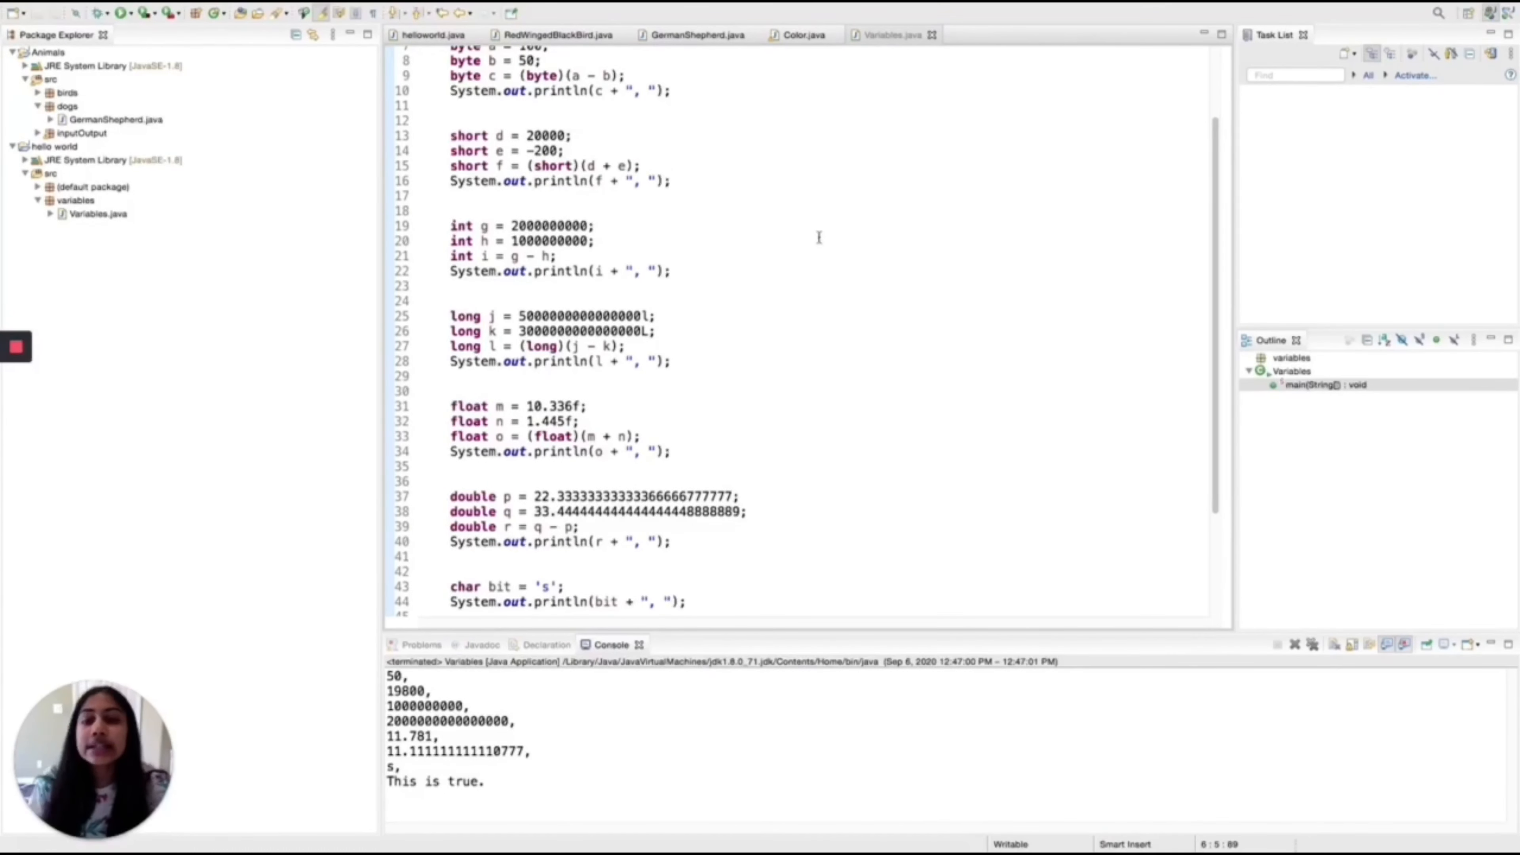
mouse_move(691, 262)
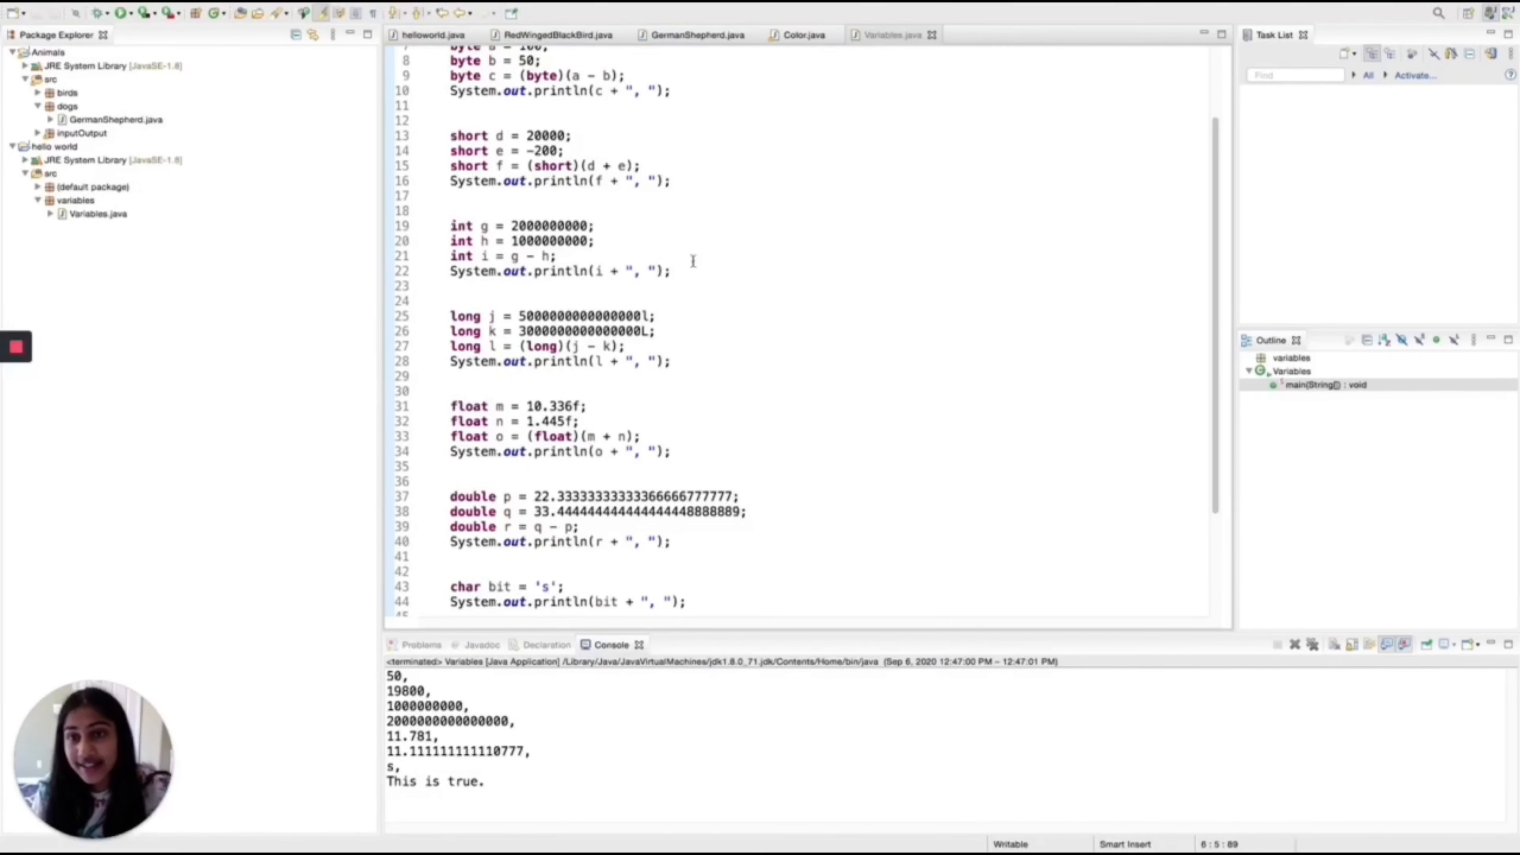
scroll("up", 3)
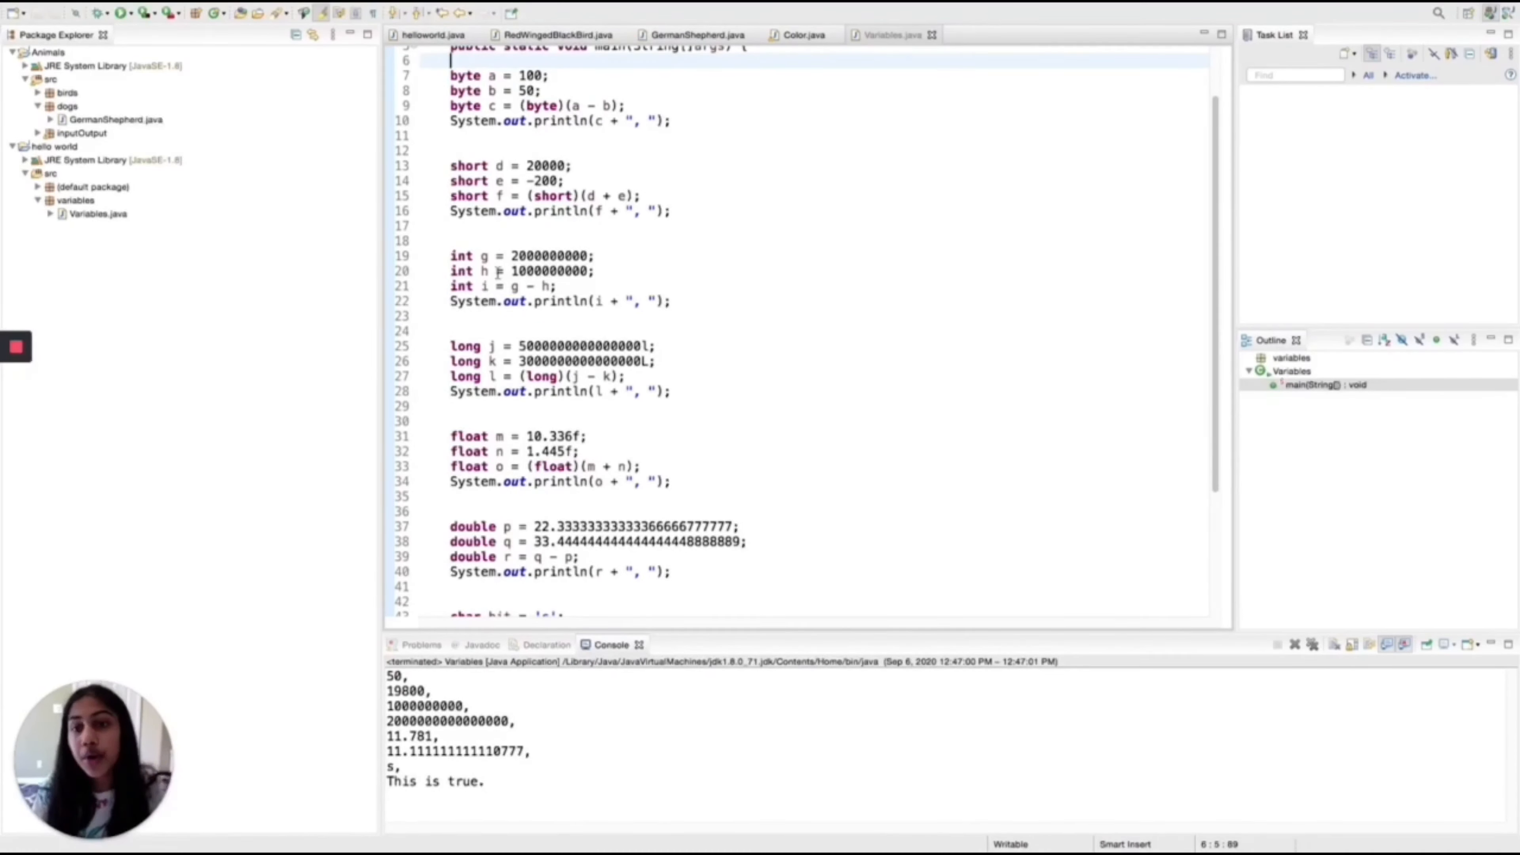
mouse_move(937, 249)
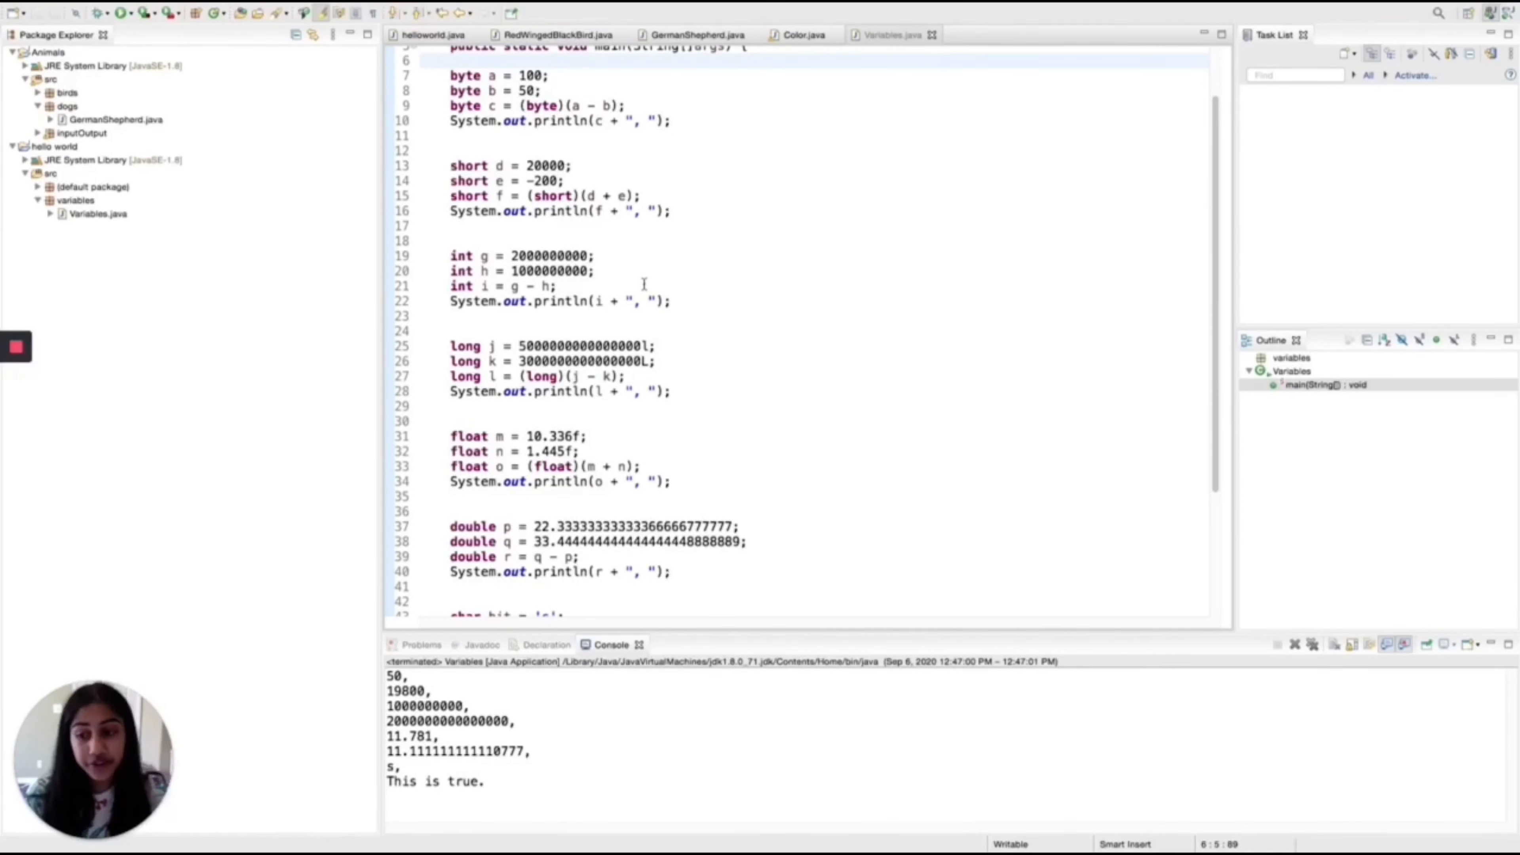
scroll("down", 3)
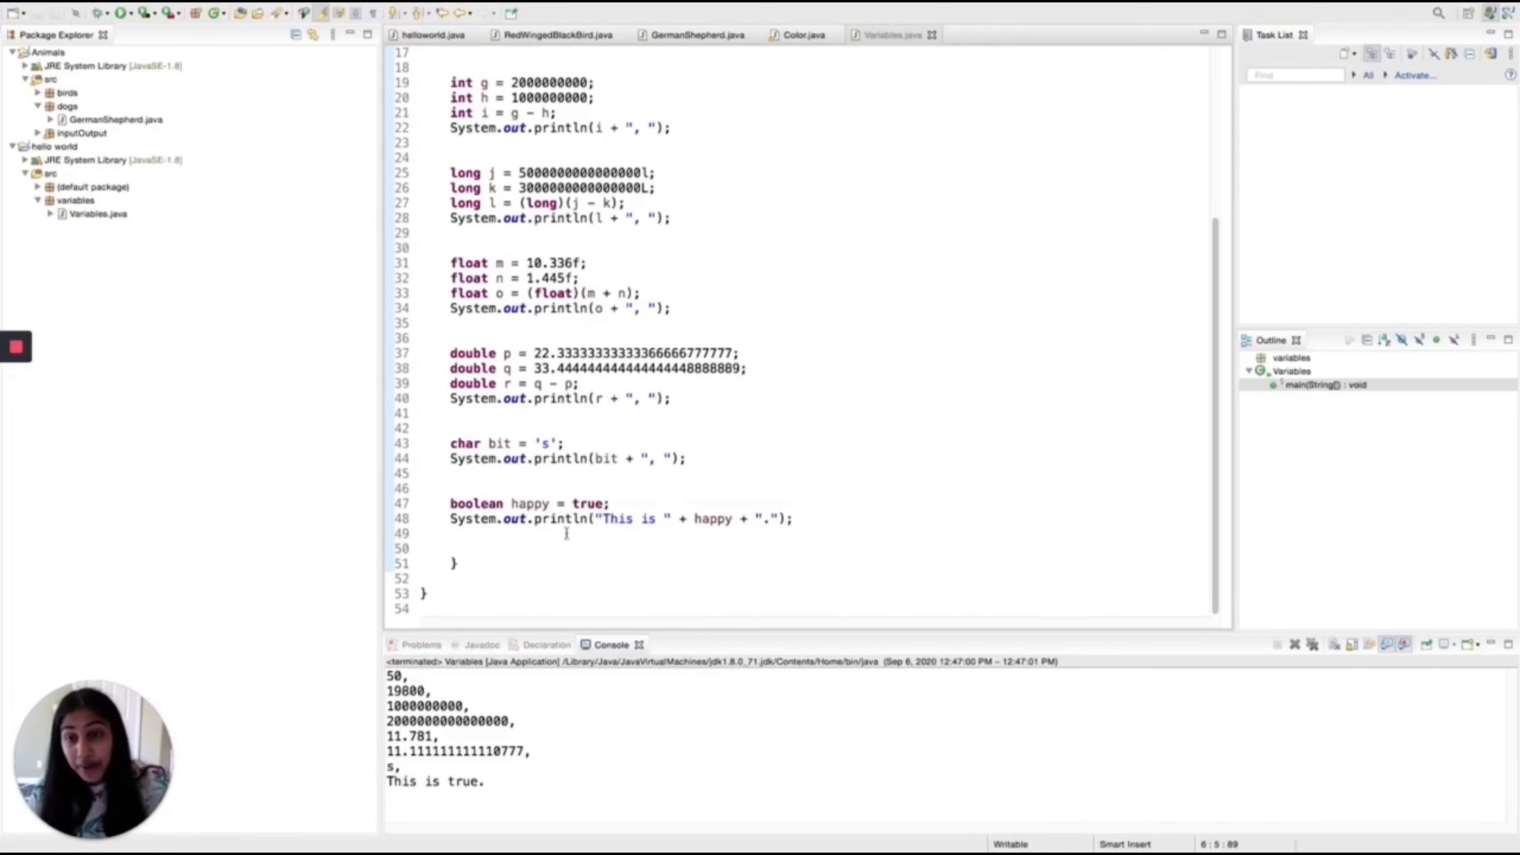
mouse_move(911, 528)
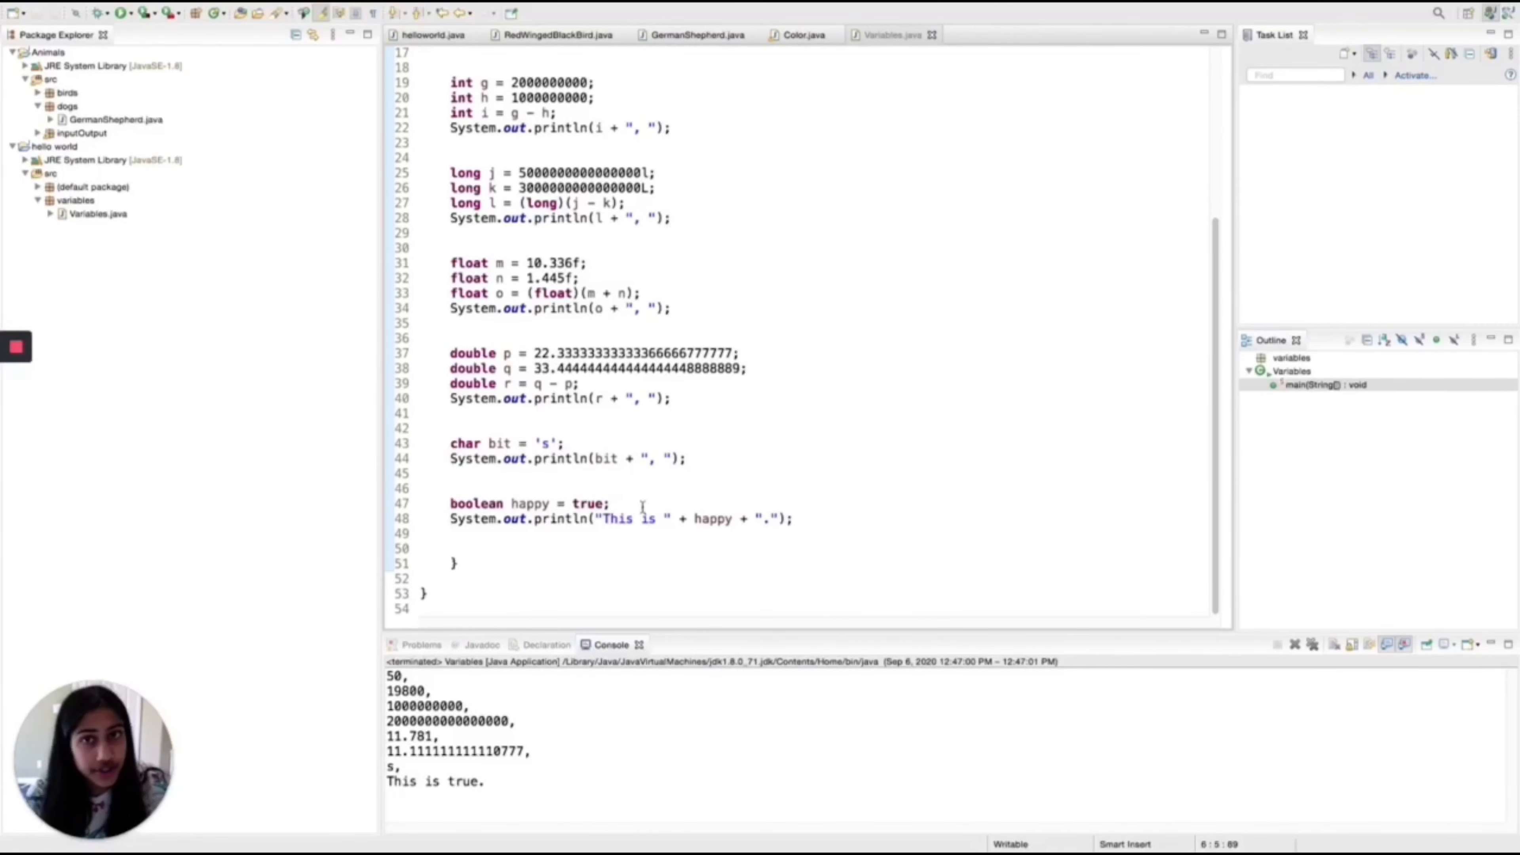
mouse_move(627, 457)
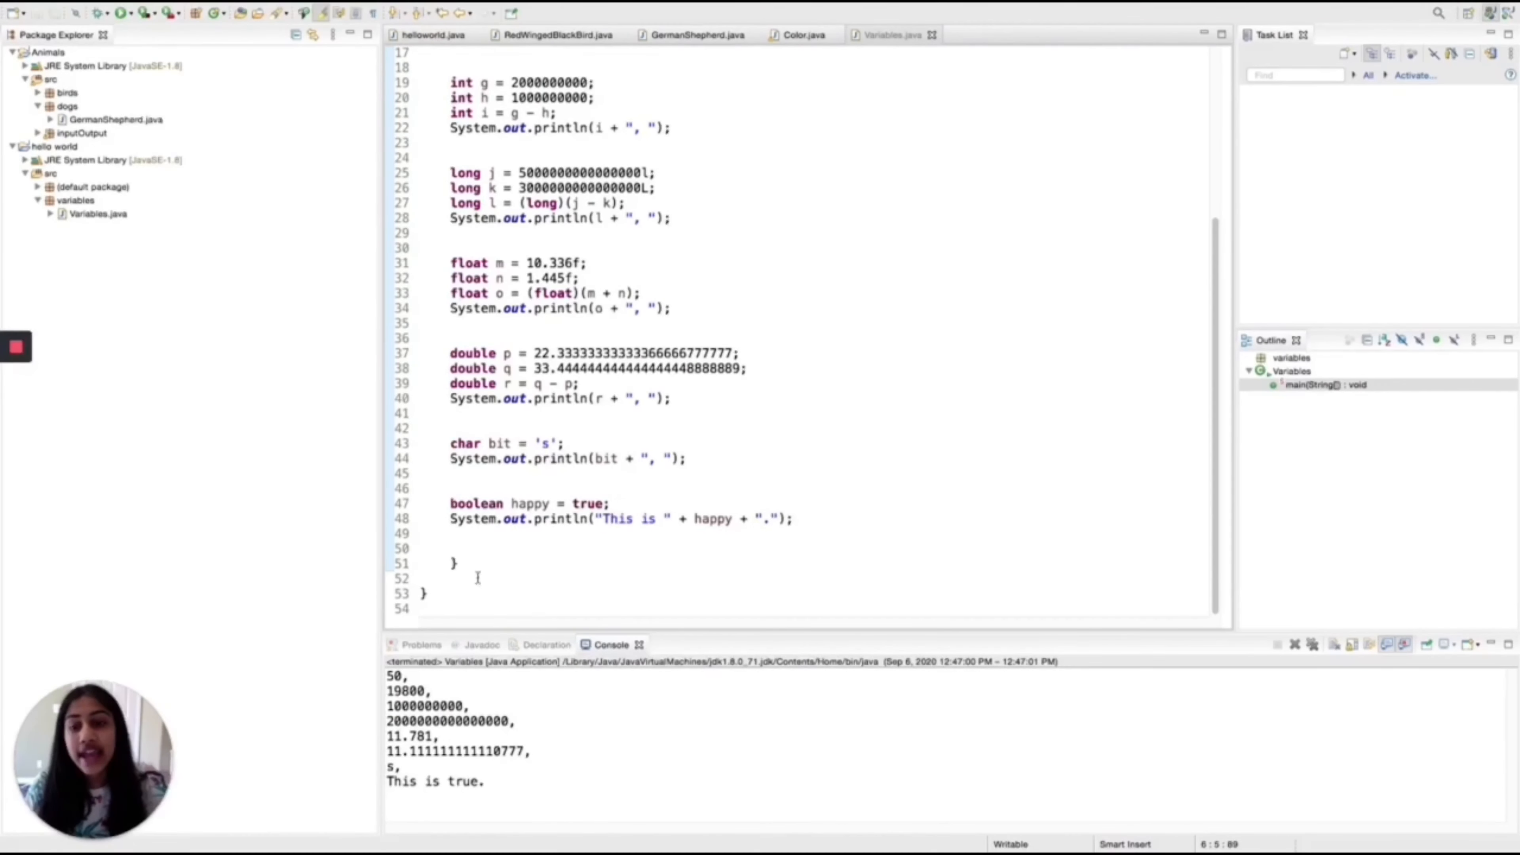
mouse_move(660, 587)
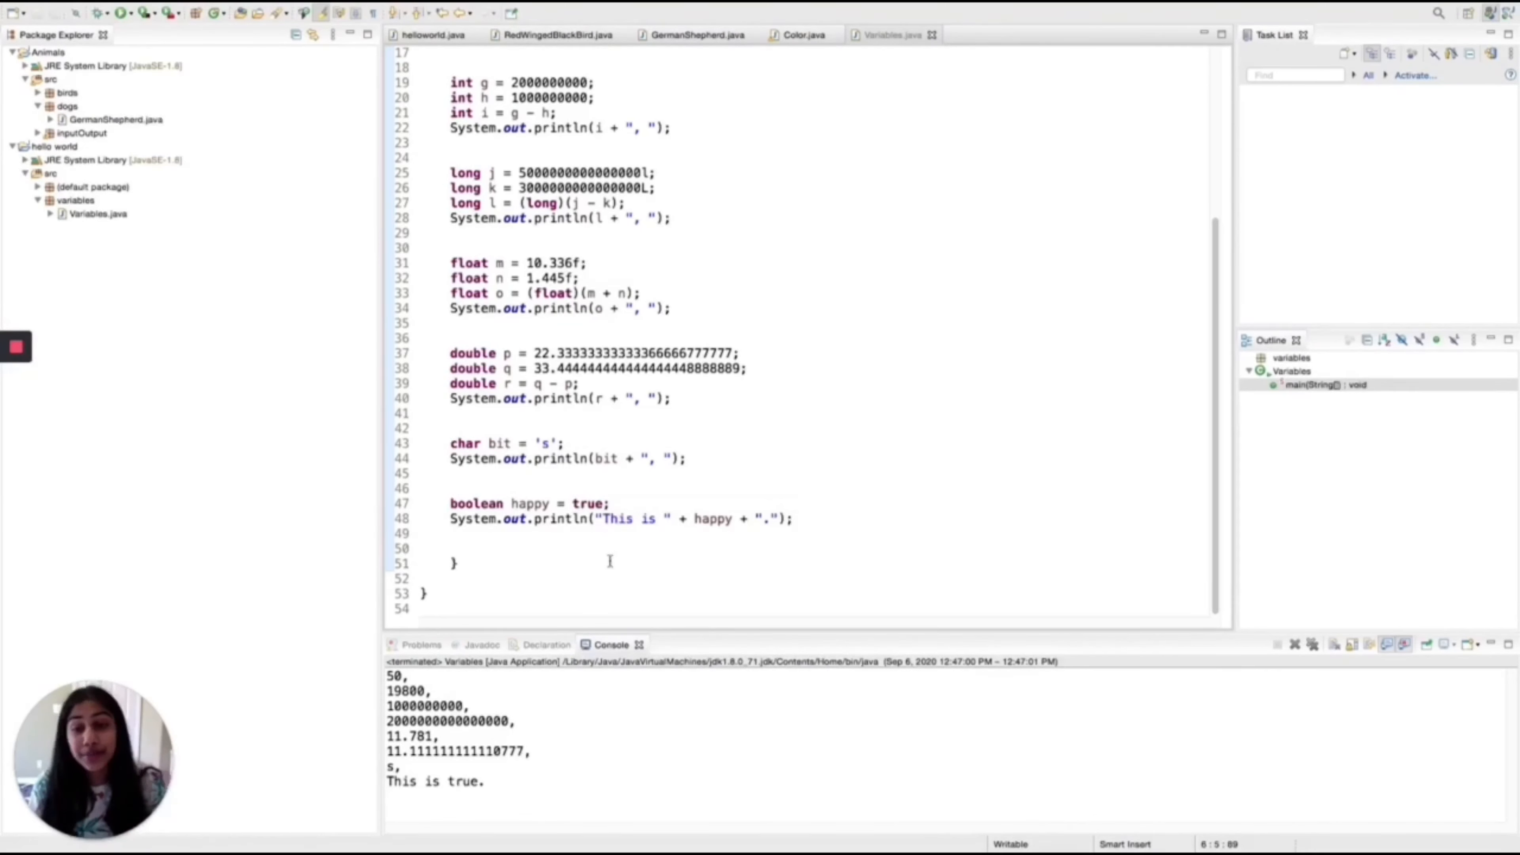
mouse_move(332, 456)
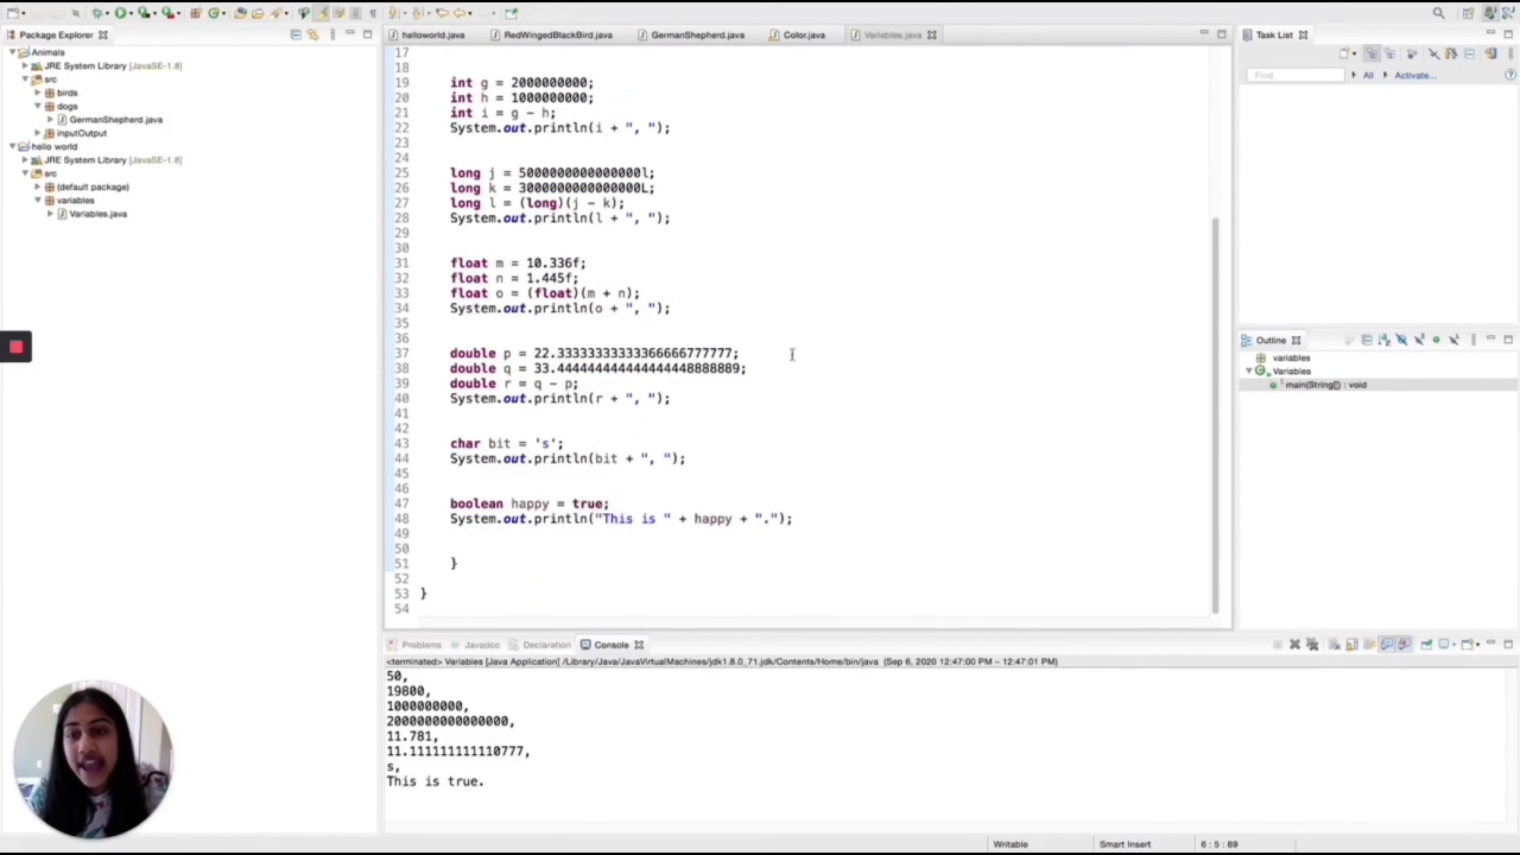
scroll("up", 3)
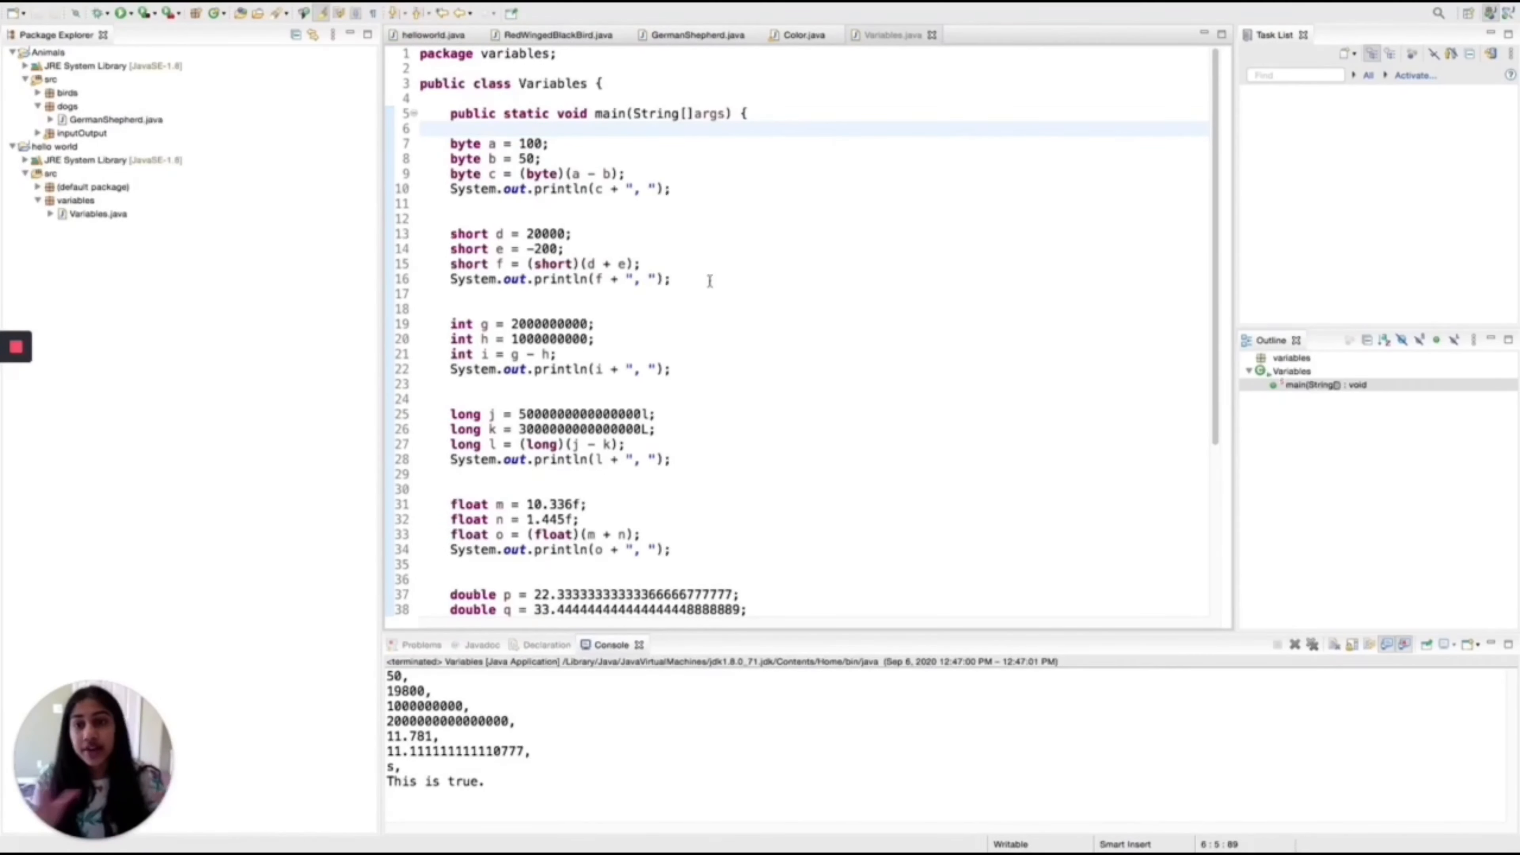
mouse_move(694, 189)
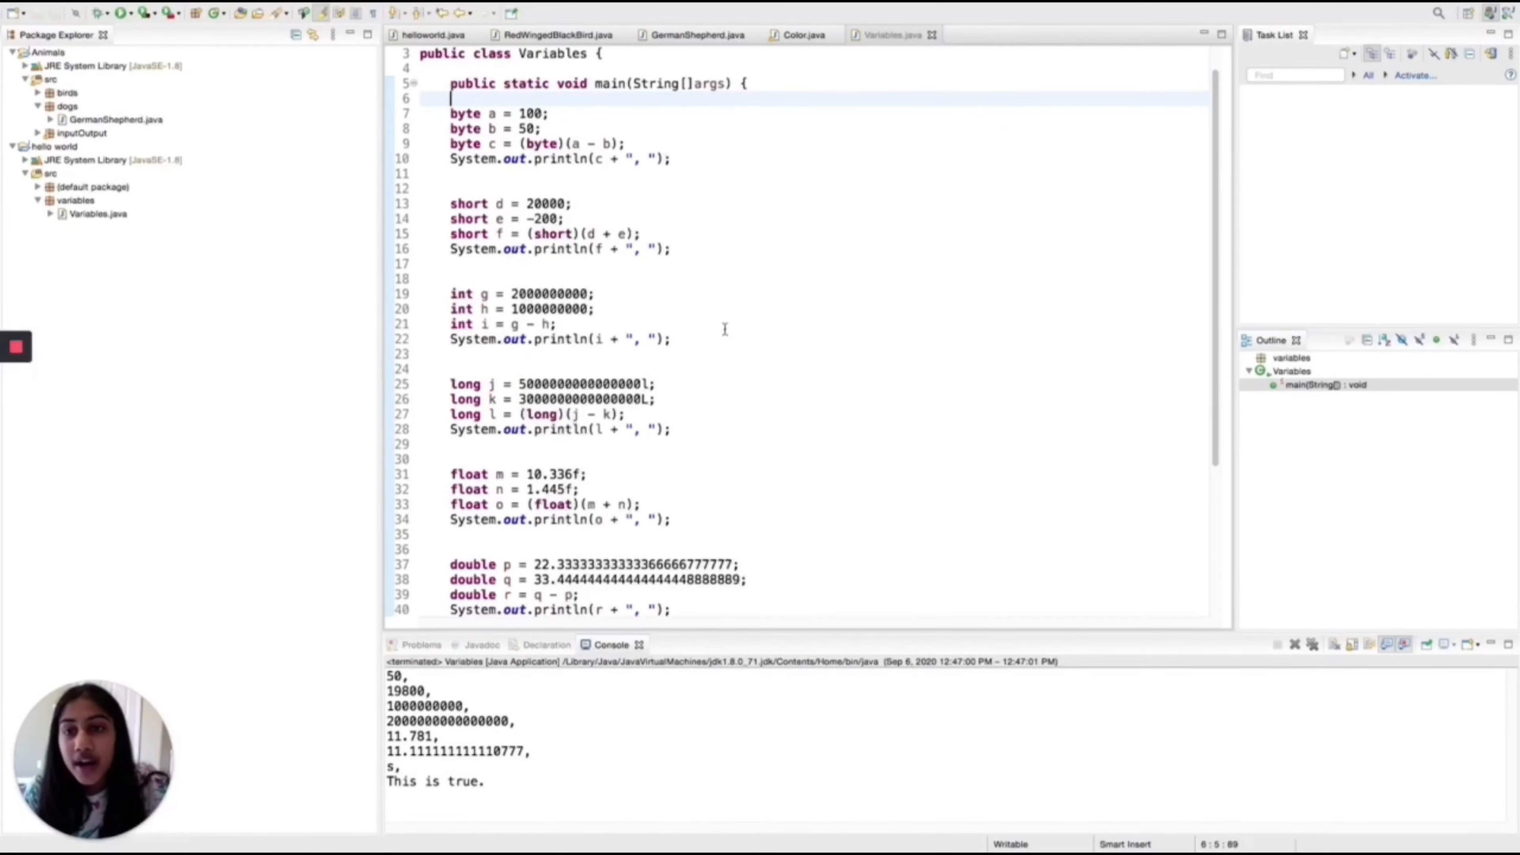
scroll("down", 3)
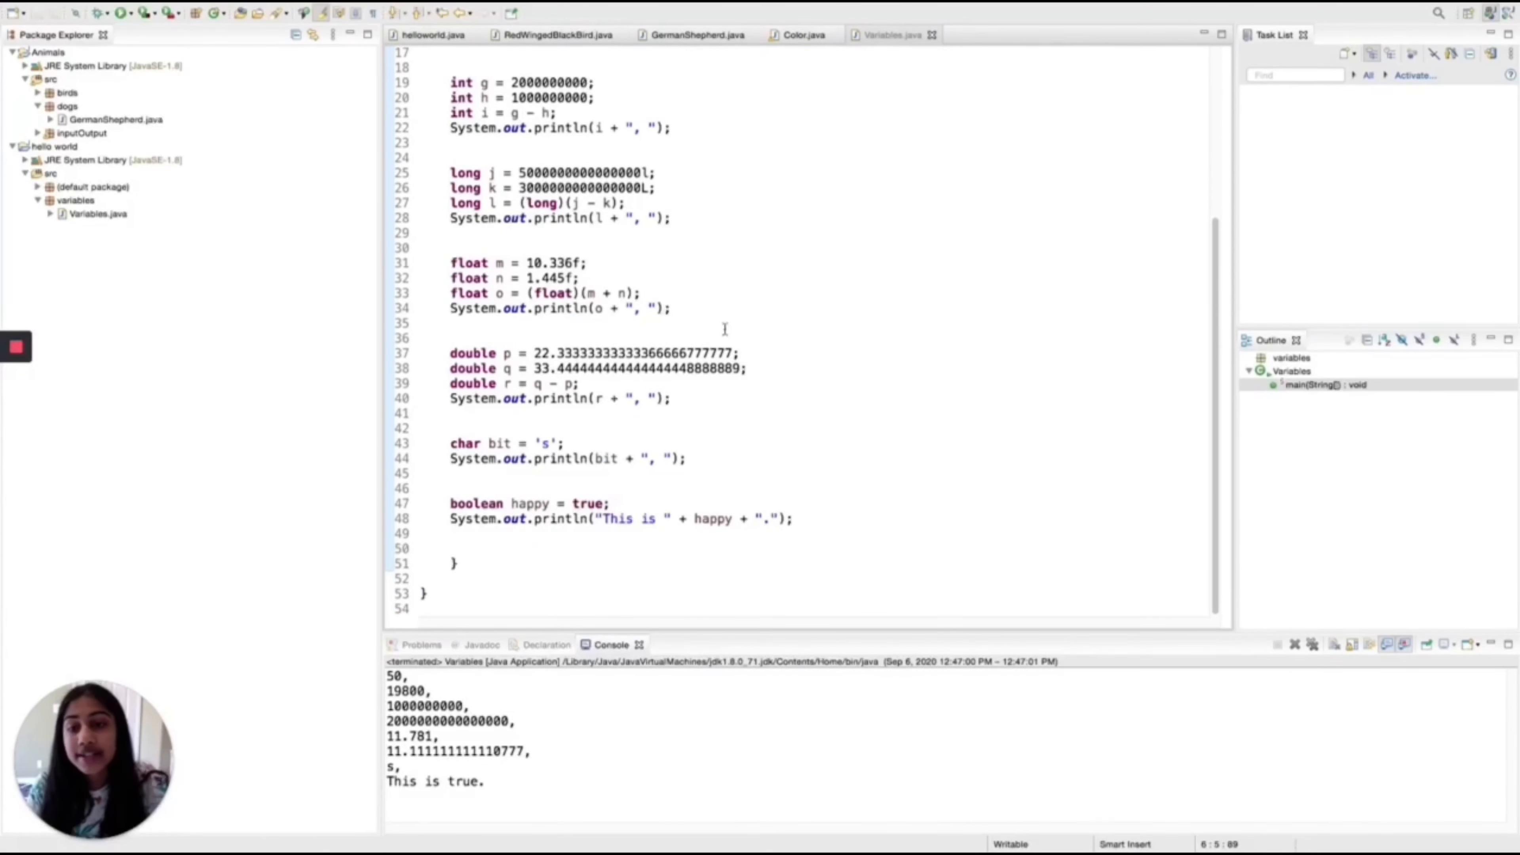
mouse_move(599, 633)
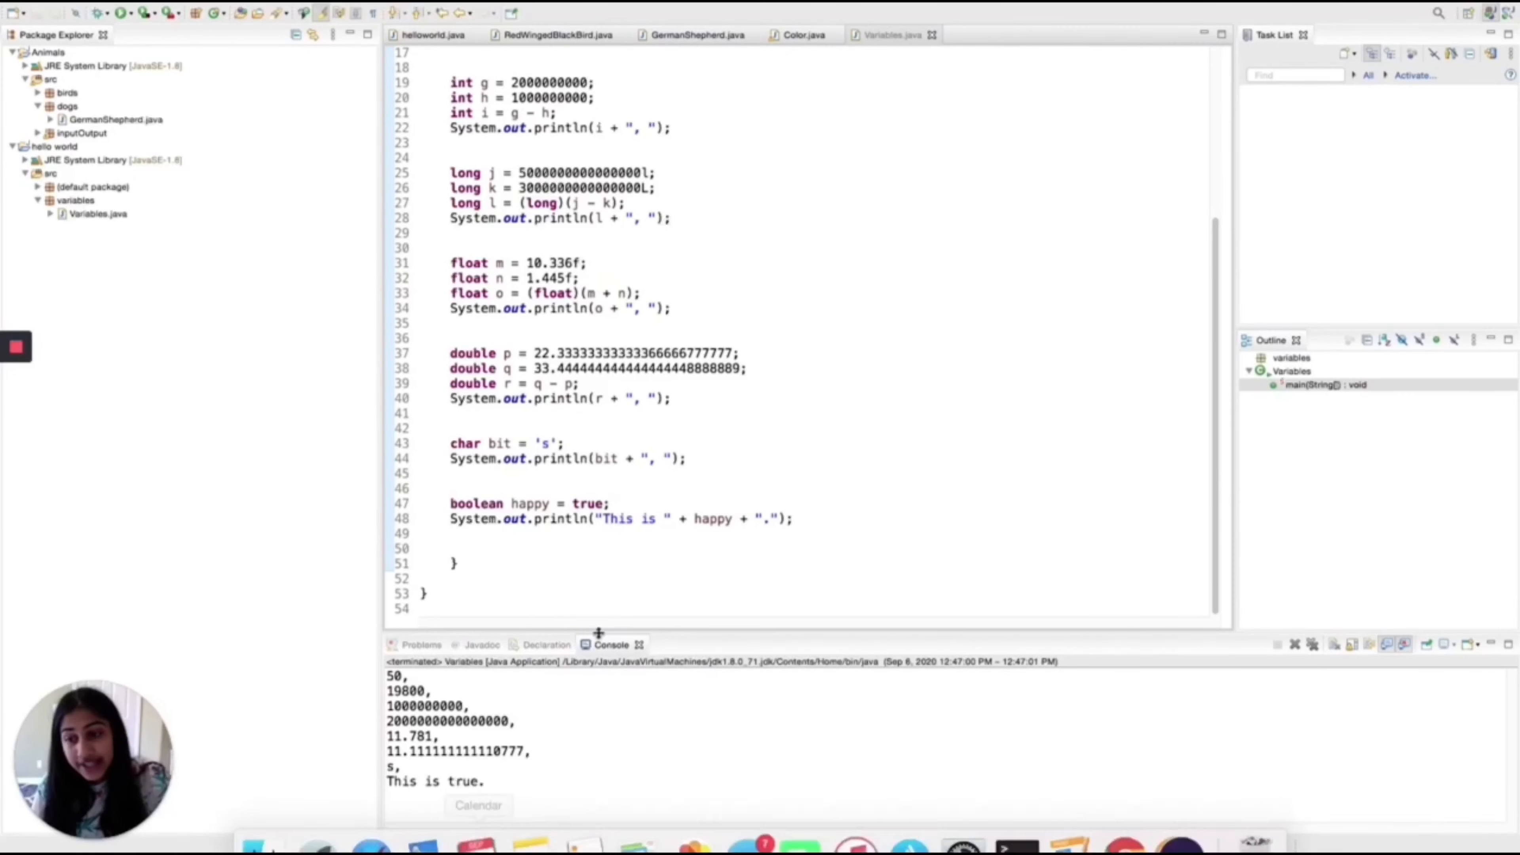